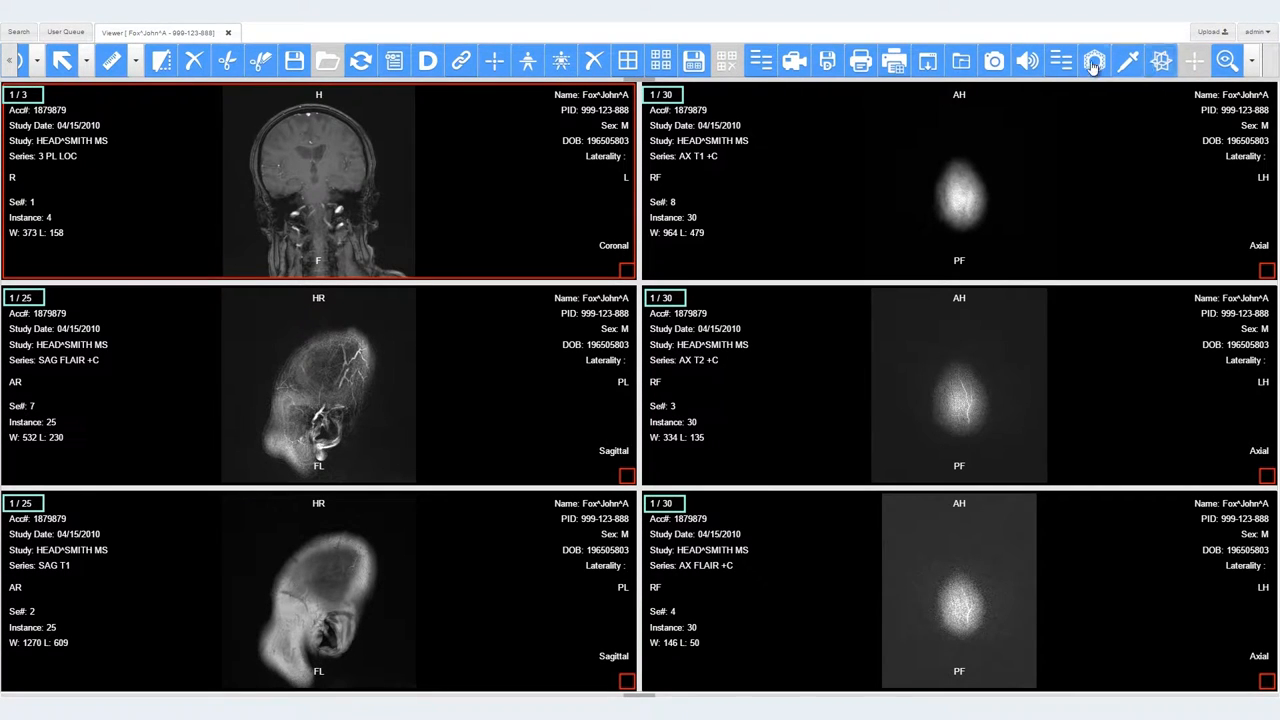
{"action": "mouse_move", "coordinate": [760, 62]}
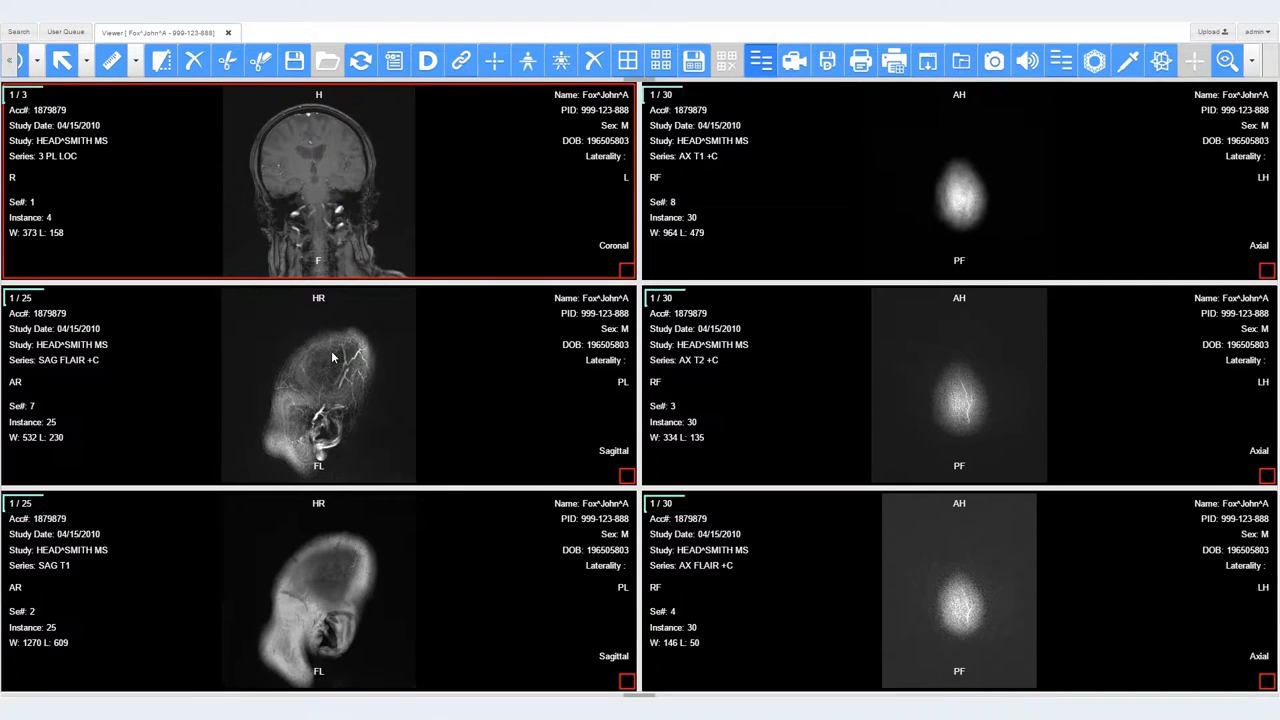
Step: Scroll the synced sagittal and axial stacks until the three axial series show slice 26 of 30
{"action": "scroll", "scroll_direction": "down", "scroll_amount": 3}
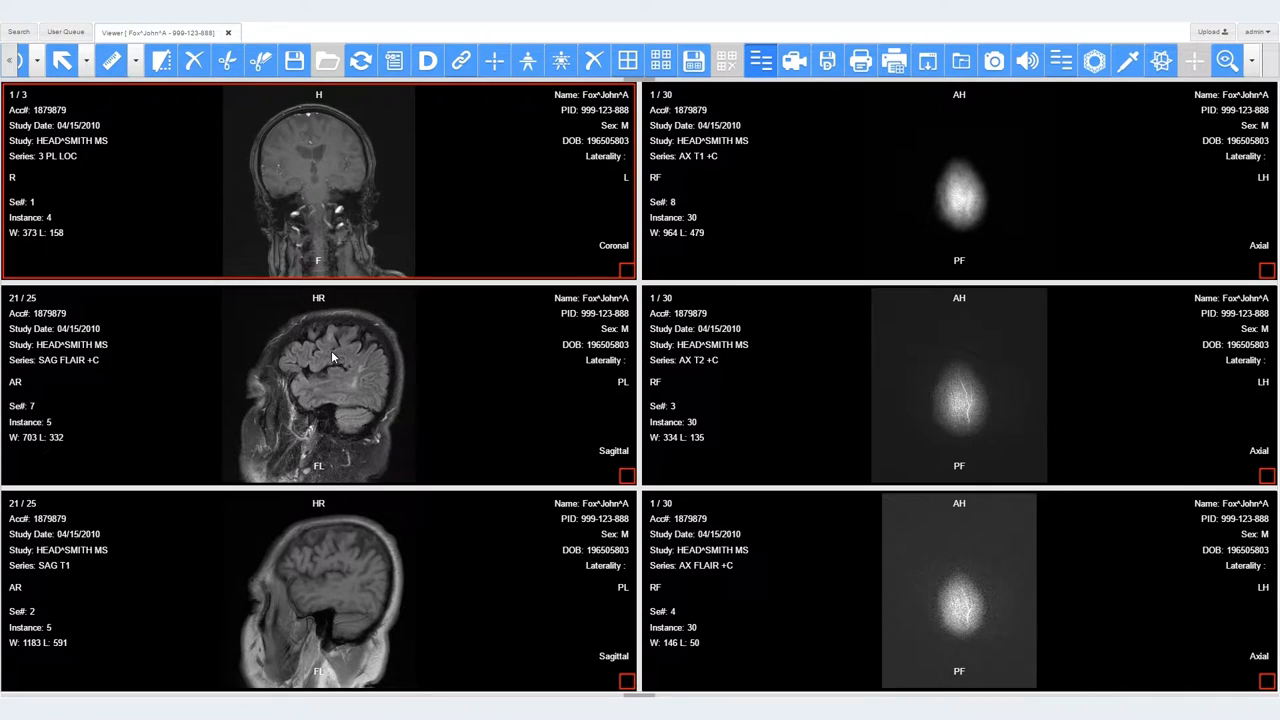
{"action": "mouse_move", "coordinate": [963, 197]}
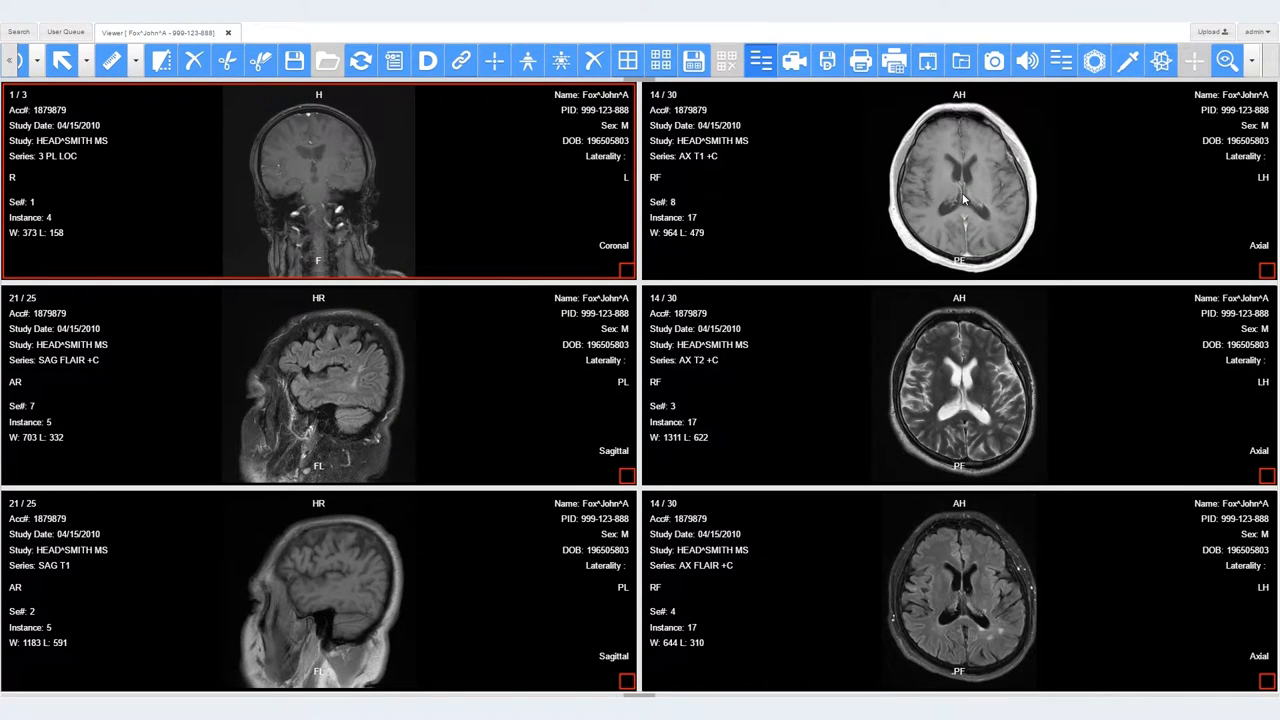
{"action": "scroll", "scroll_direction": "down", "scroll_amount": 3}
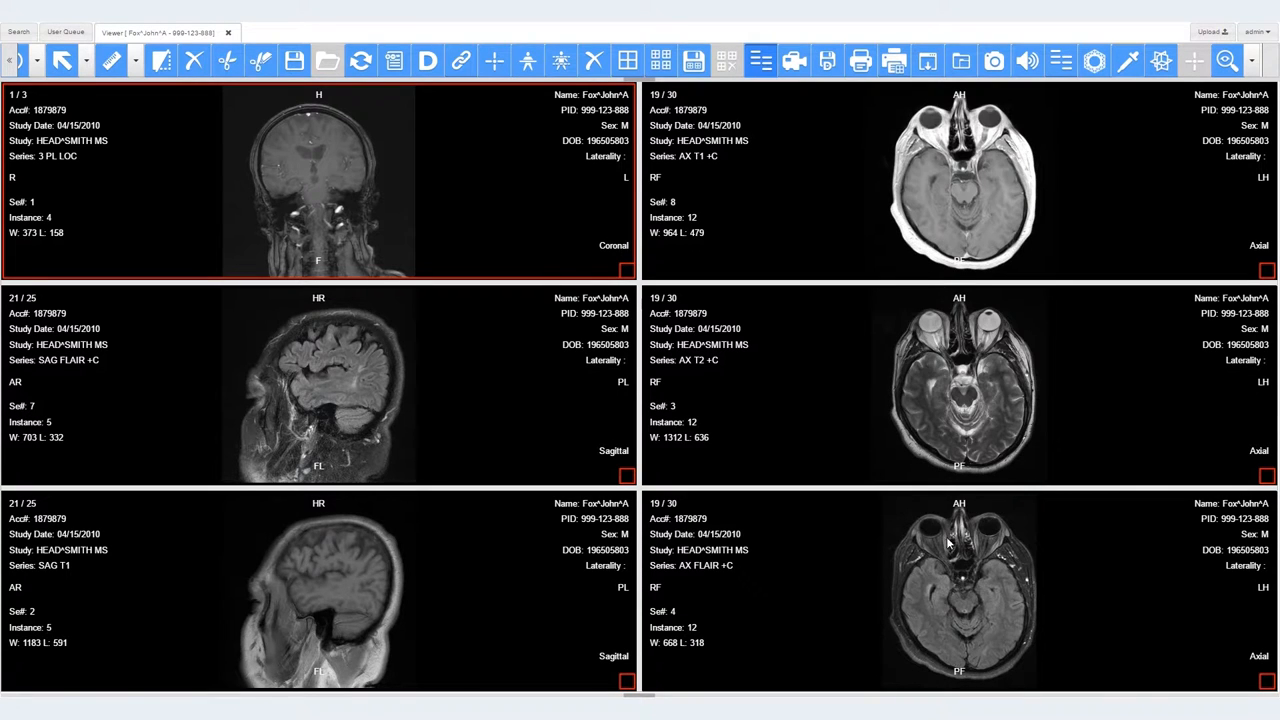
{"action": "scroll", "scroll_direction": "down", "scroll_amount": 3}
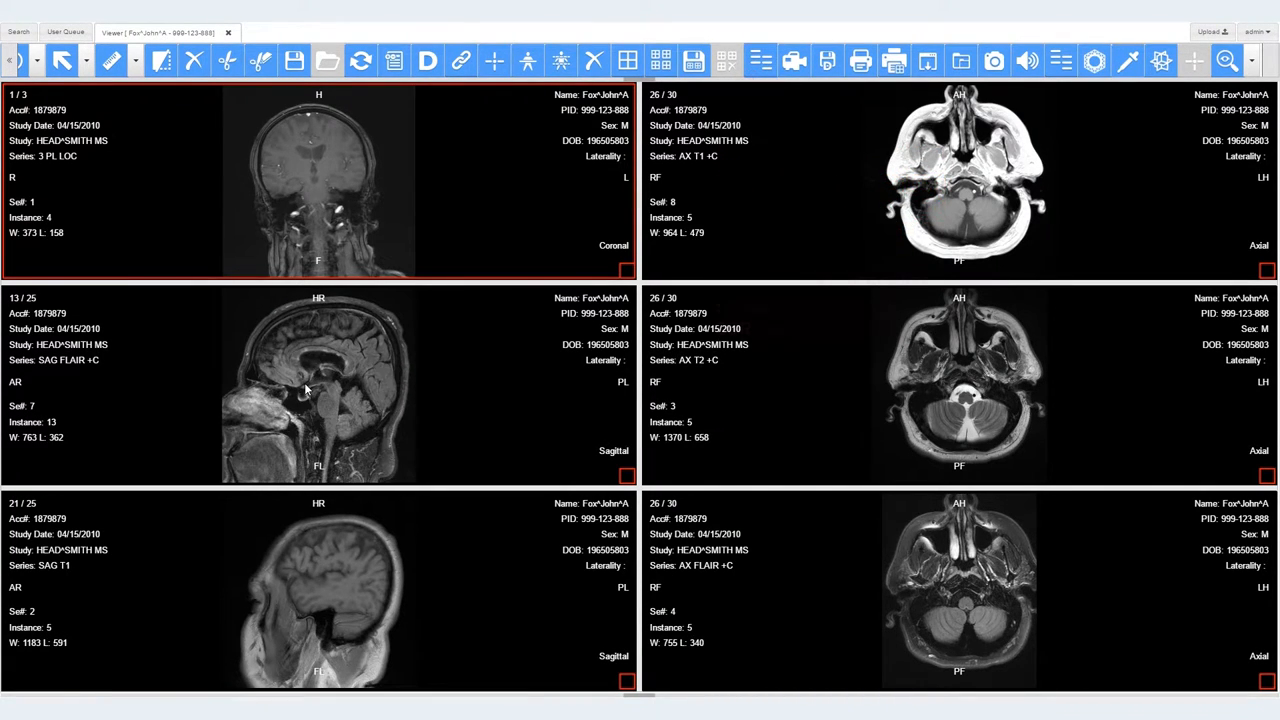
Step: Re-enable Synchronized Stacking and scroll so axial series reach slice 24 and sagittal slice 18
{"action": "scroll", "scroll_direction": "down", "scroll_amount": 3}
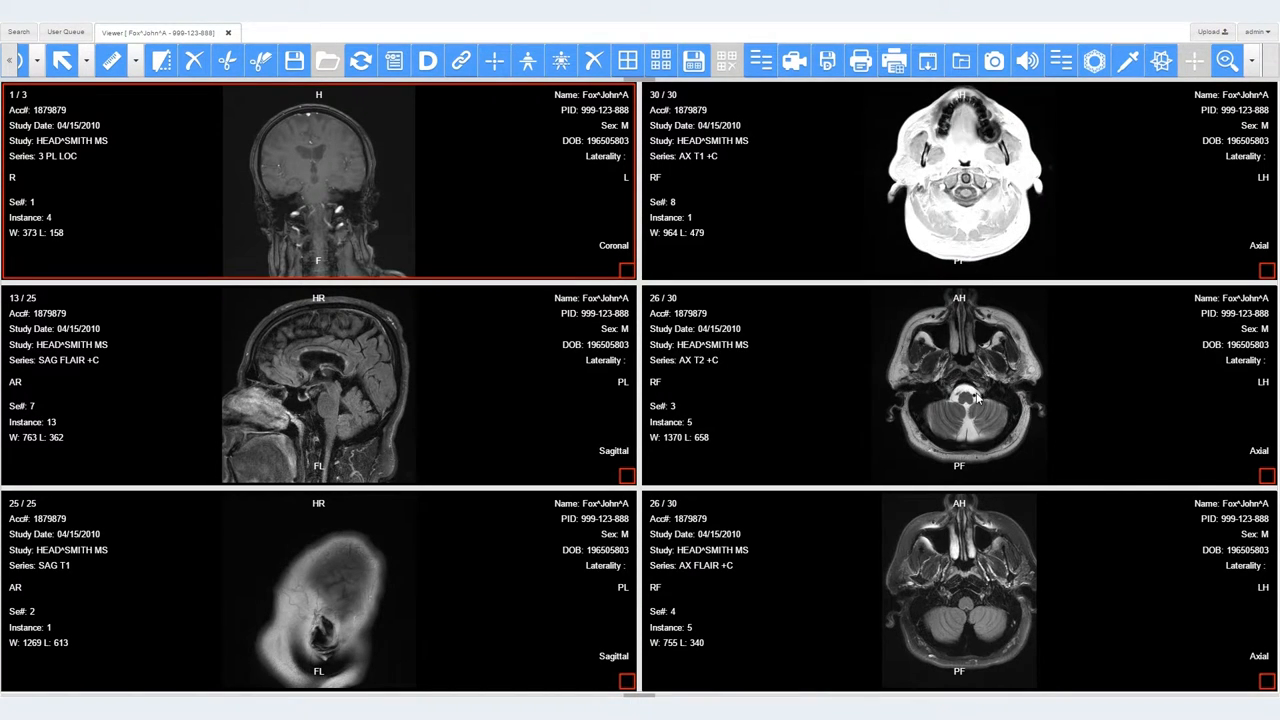
{"action": "scroll", "scroll_direction": "down", "scroll_amount": 3}
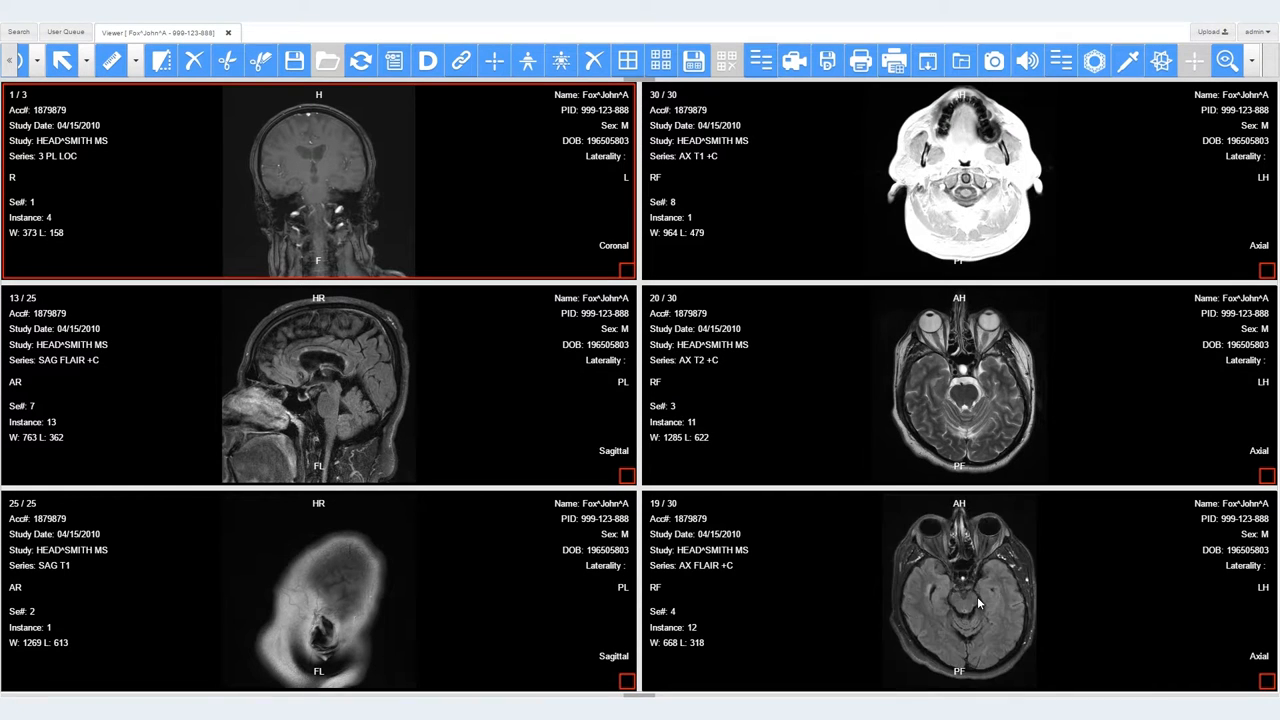
{"action": "scroll", "scroll_direction": "down", "scroll_amount": 3}
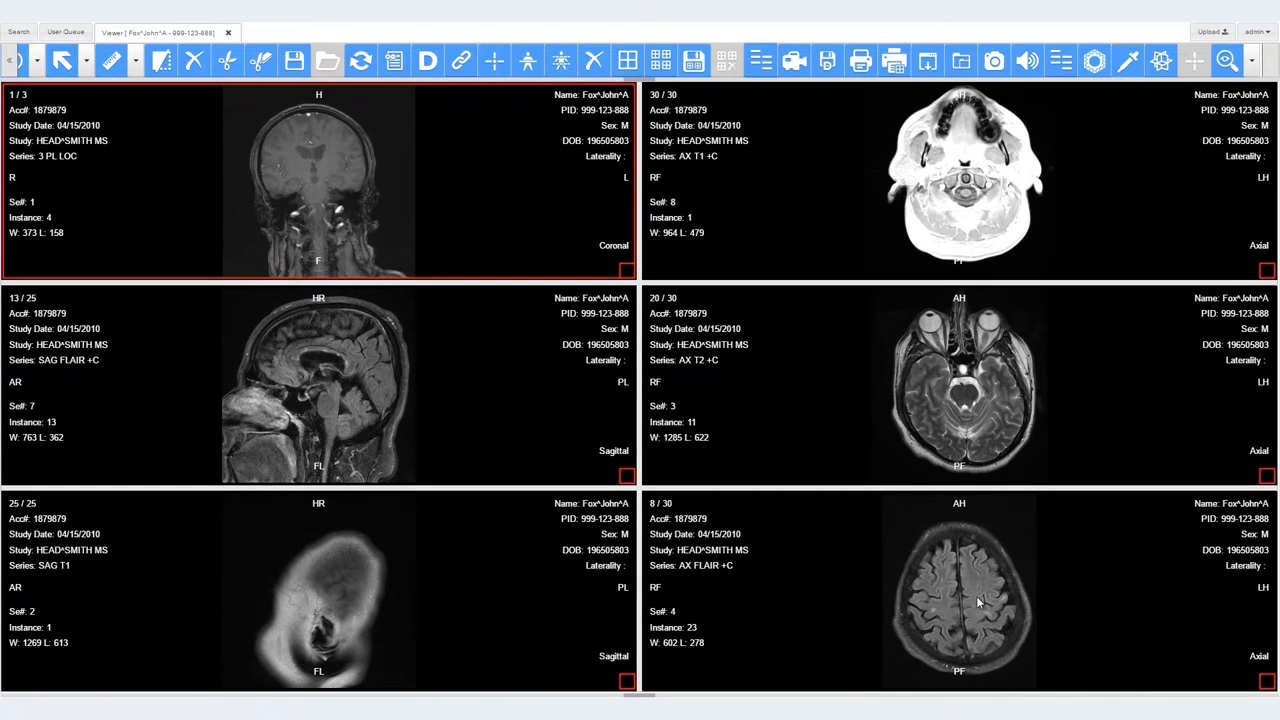
{"action": "mouse_move", "coordinate": [787, 124]}
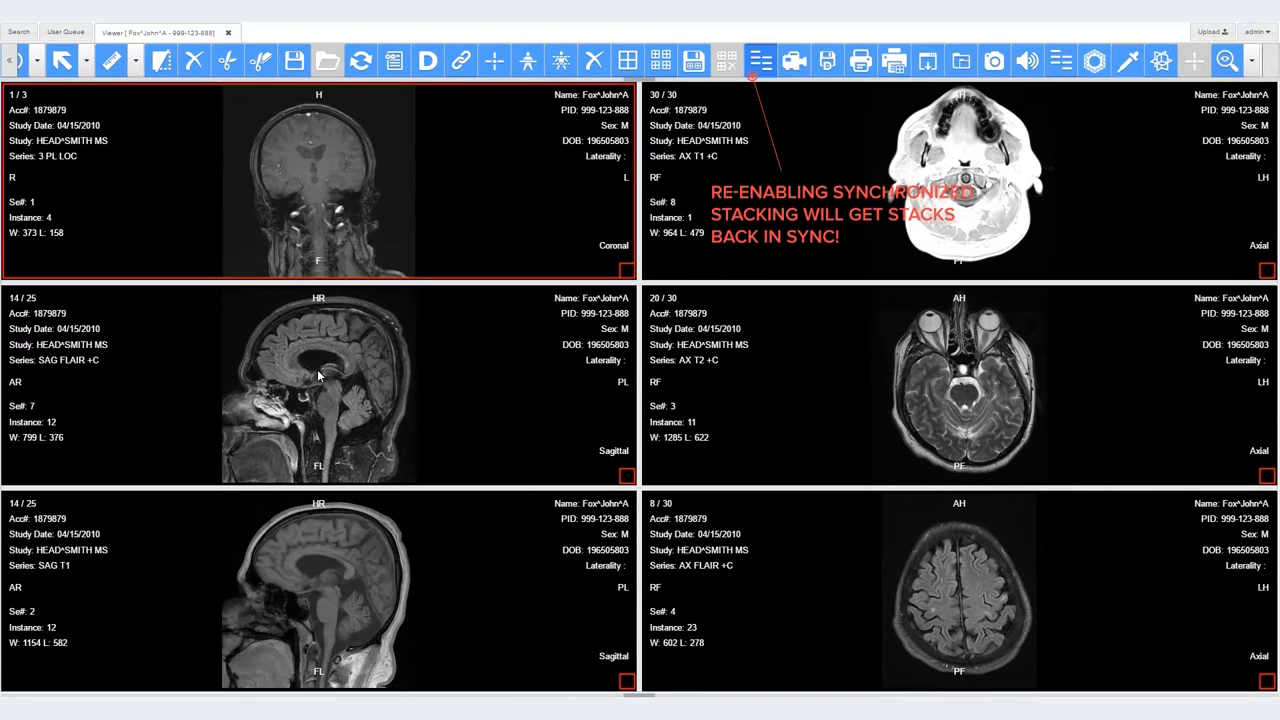
{"action": "left_click", "coordinate": [760, 61]}
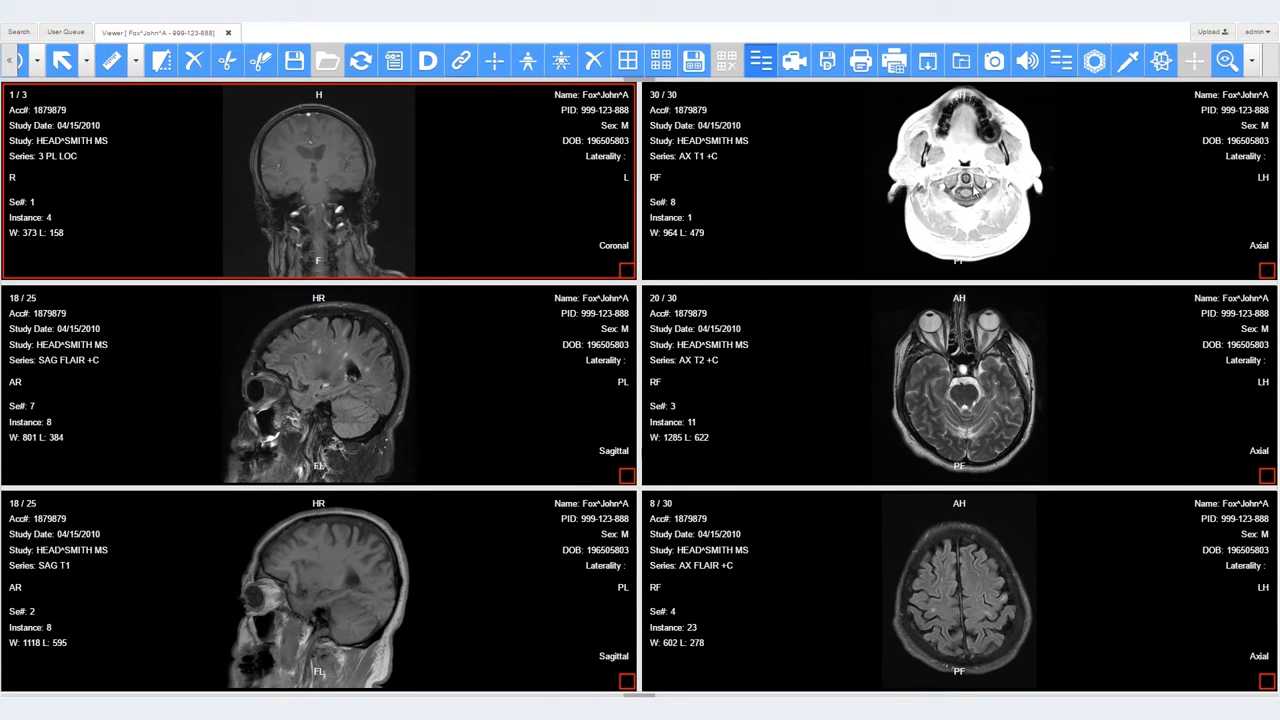
{"action": "scroll", "scroll_direction": "down", "scroll_amount": 3}
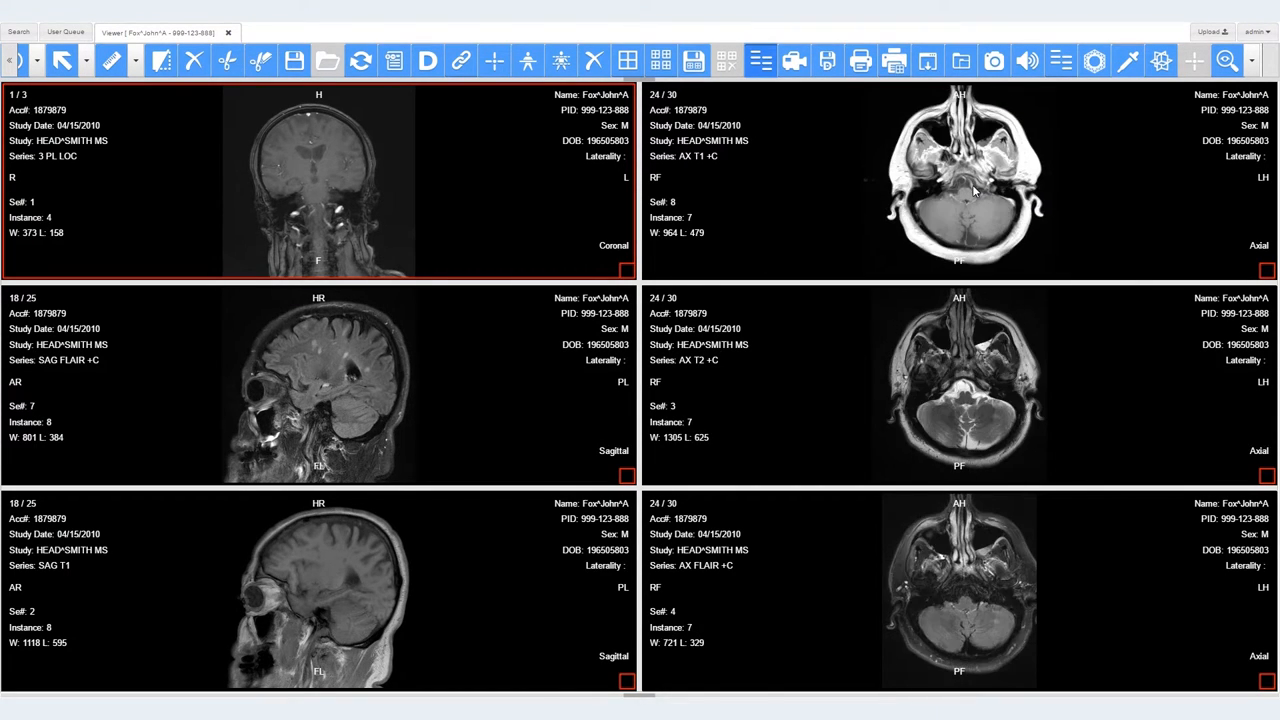